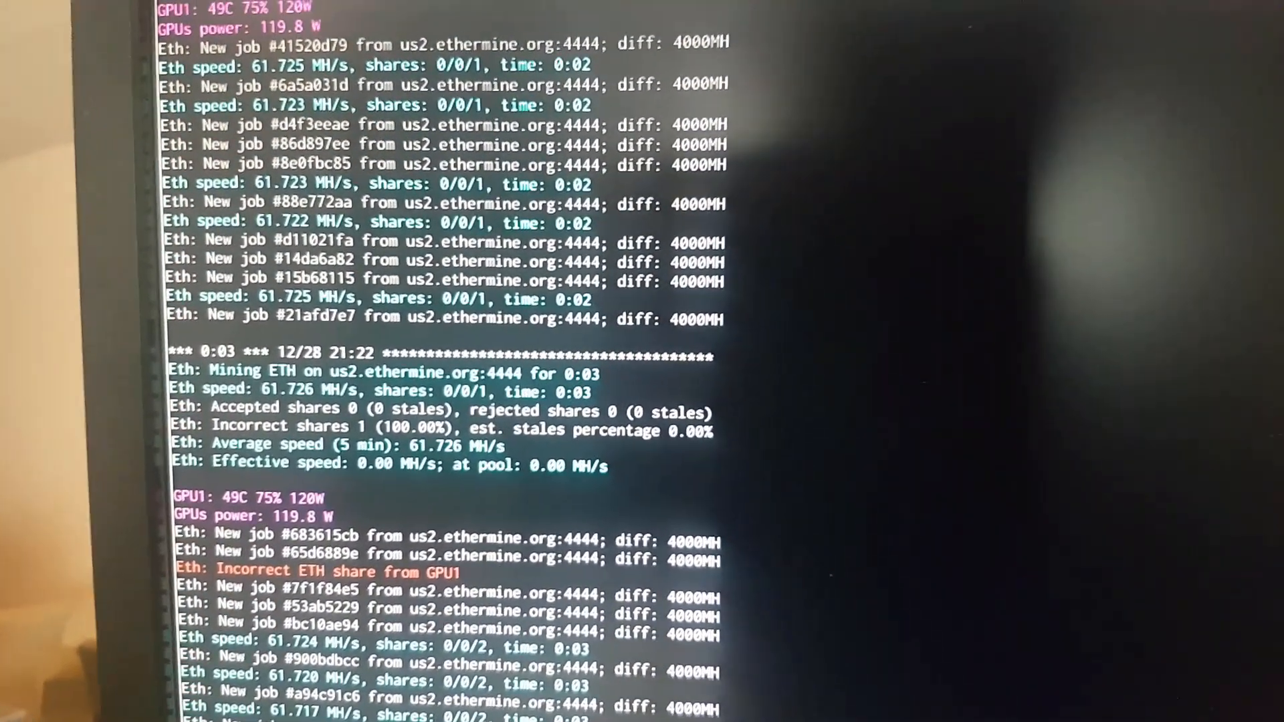
Scroll the PhoenixMiner log on us2.ethermine.org to watch four accepted shares, zero rejected.
scroll(down, 3)
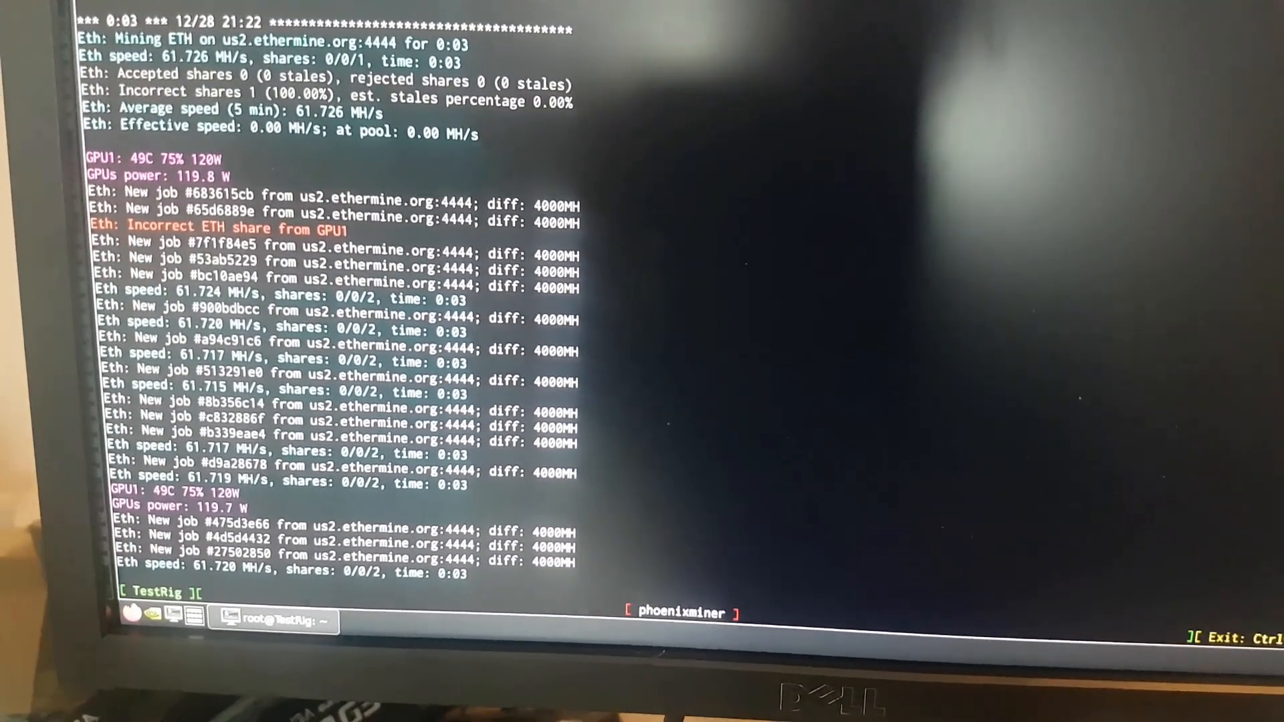
scroll(down, 3)
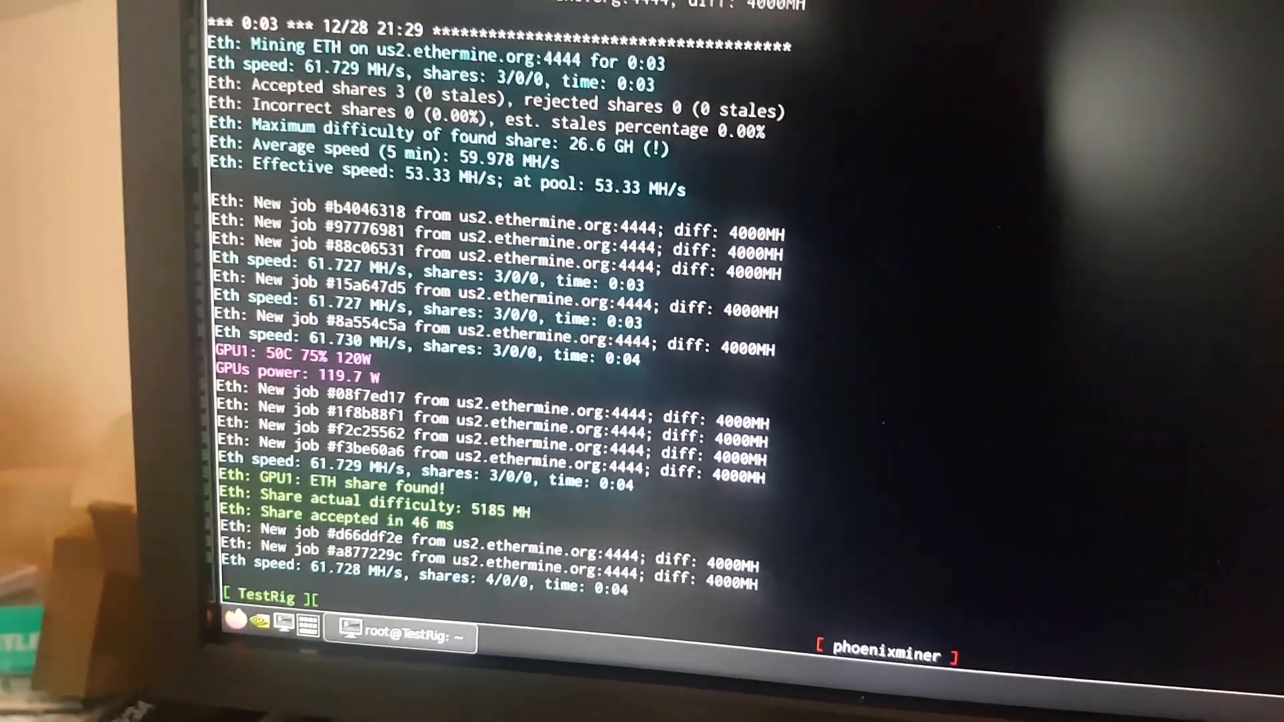
scroll(down, 3)
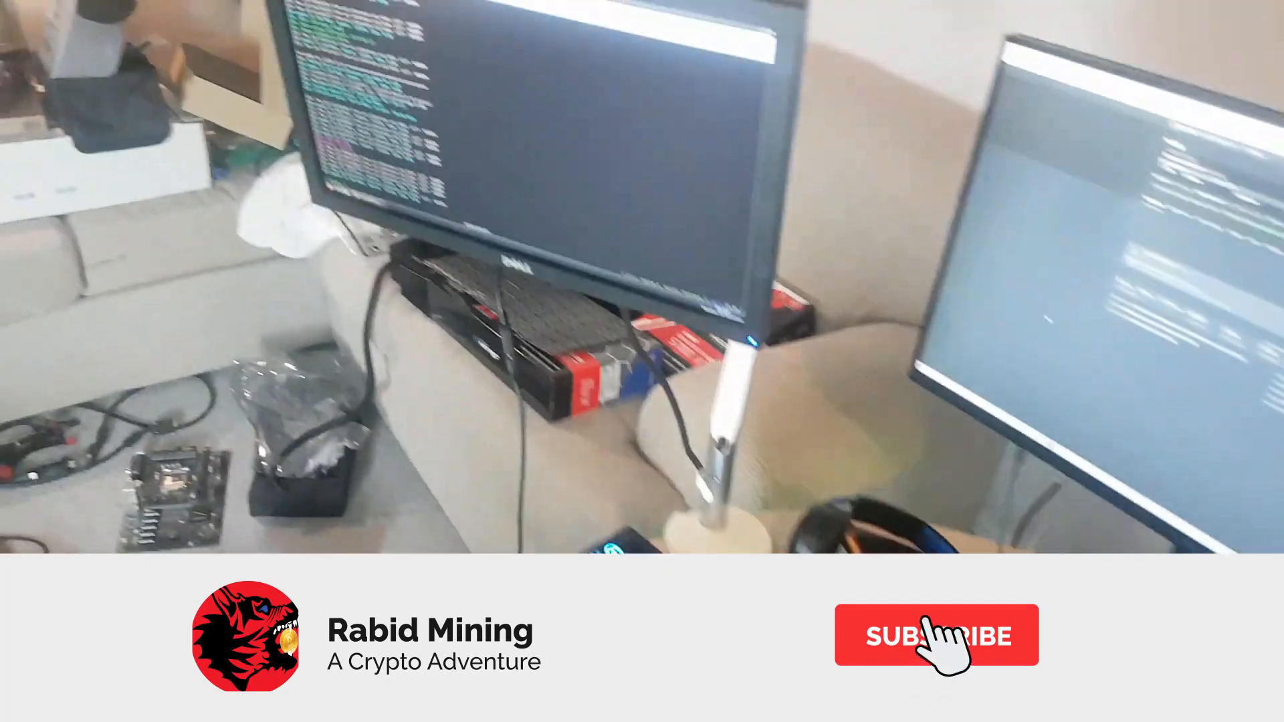
click(936, 636)
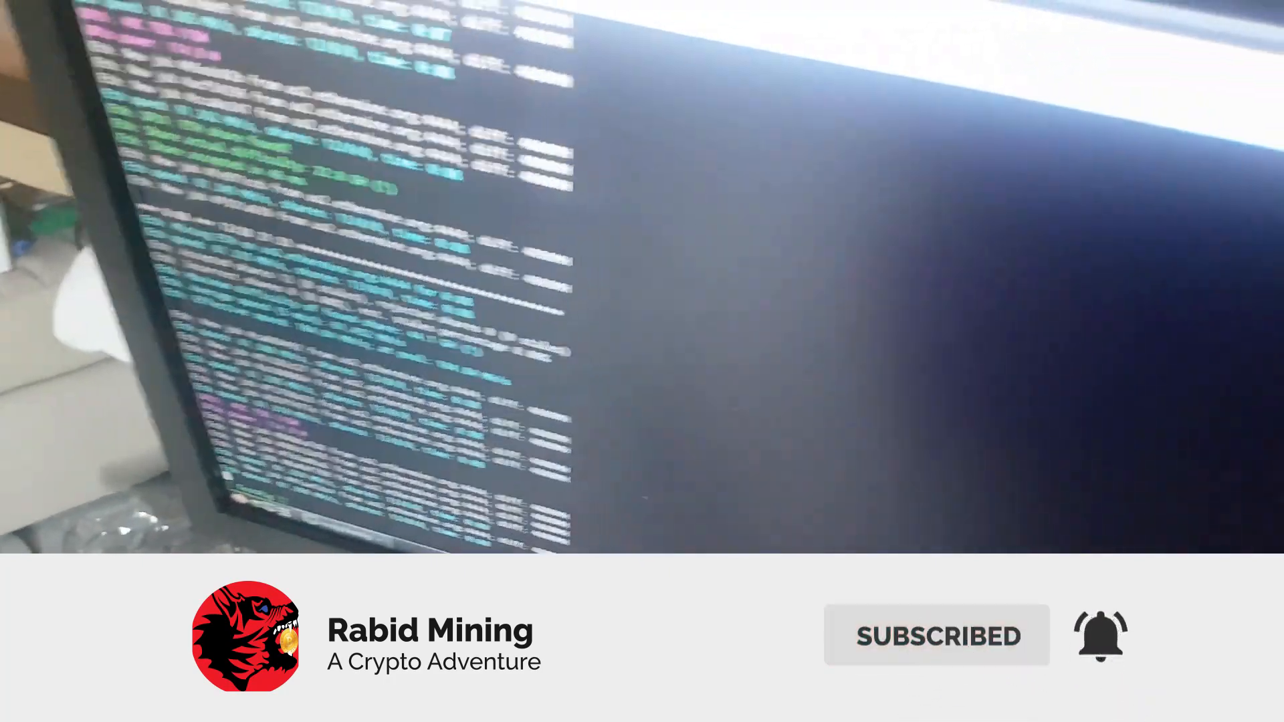